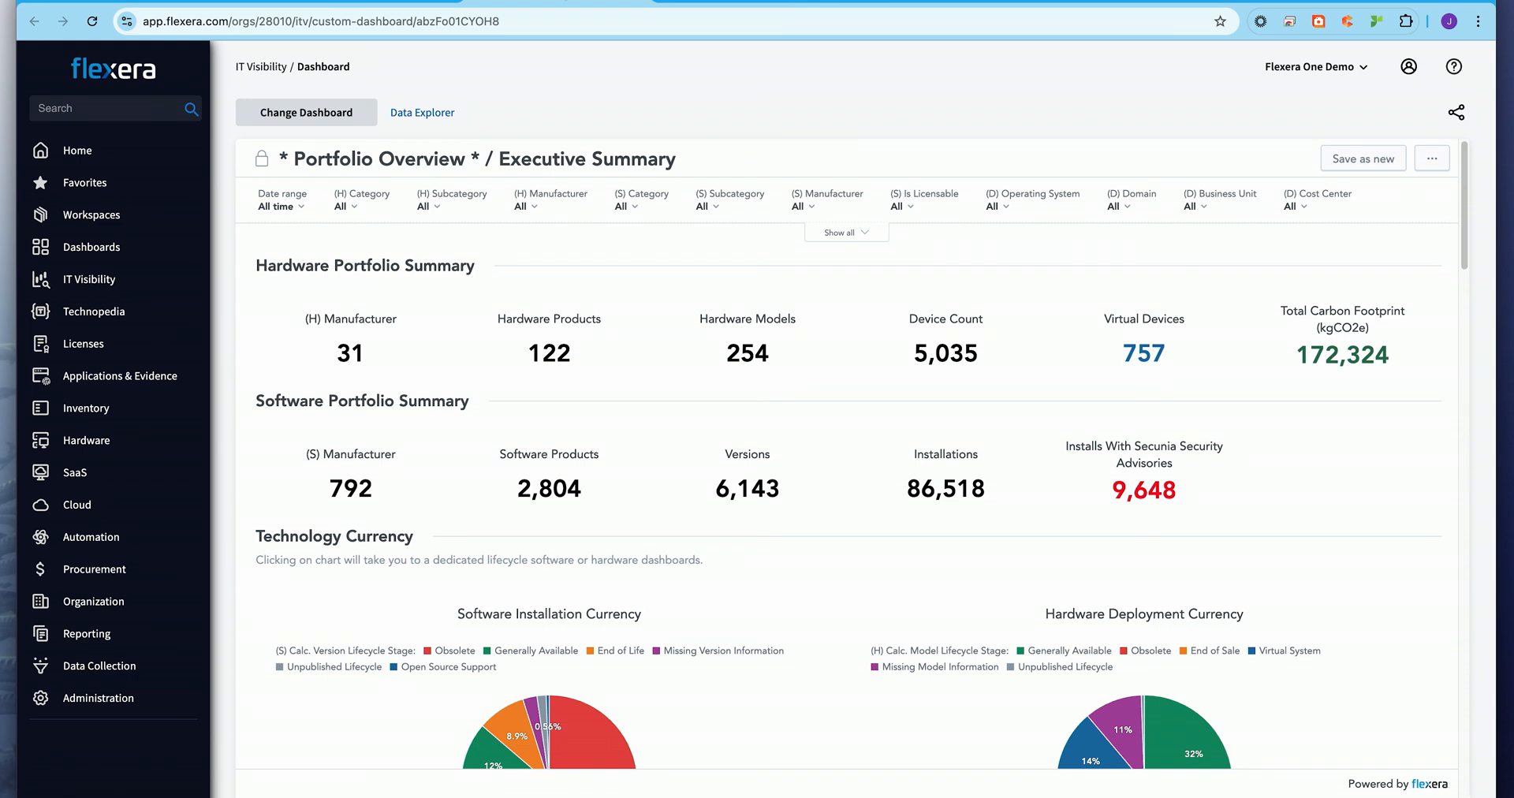
{"action": "mouse_move", "coordinate": [1280, 375]}
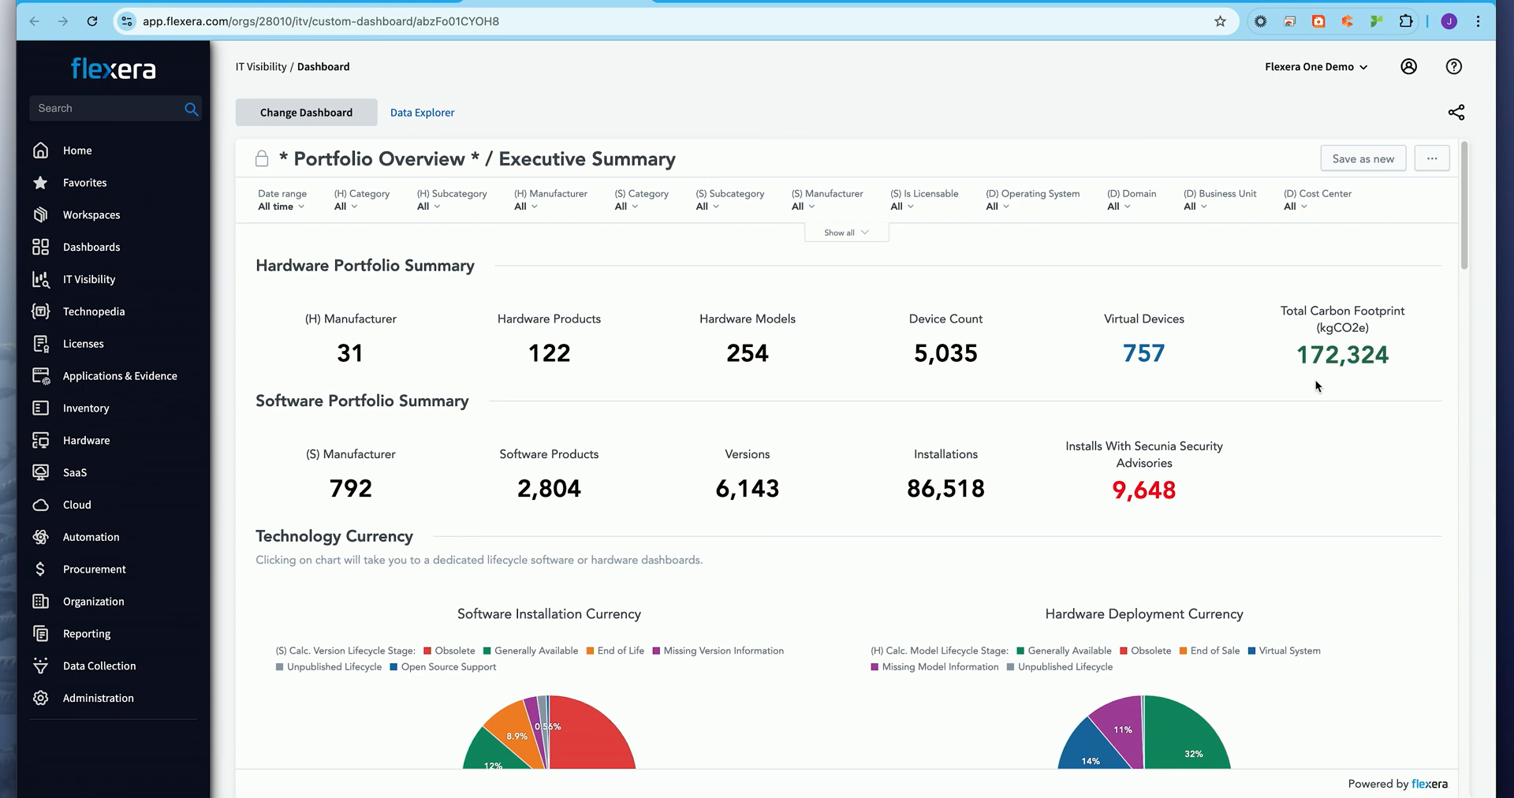
- Scroll through the Business Services Summary risk table for each business service
{"action": "scroll", "scroll_direction": "down", "scroll_amount": 3}
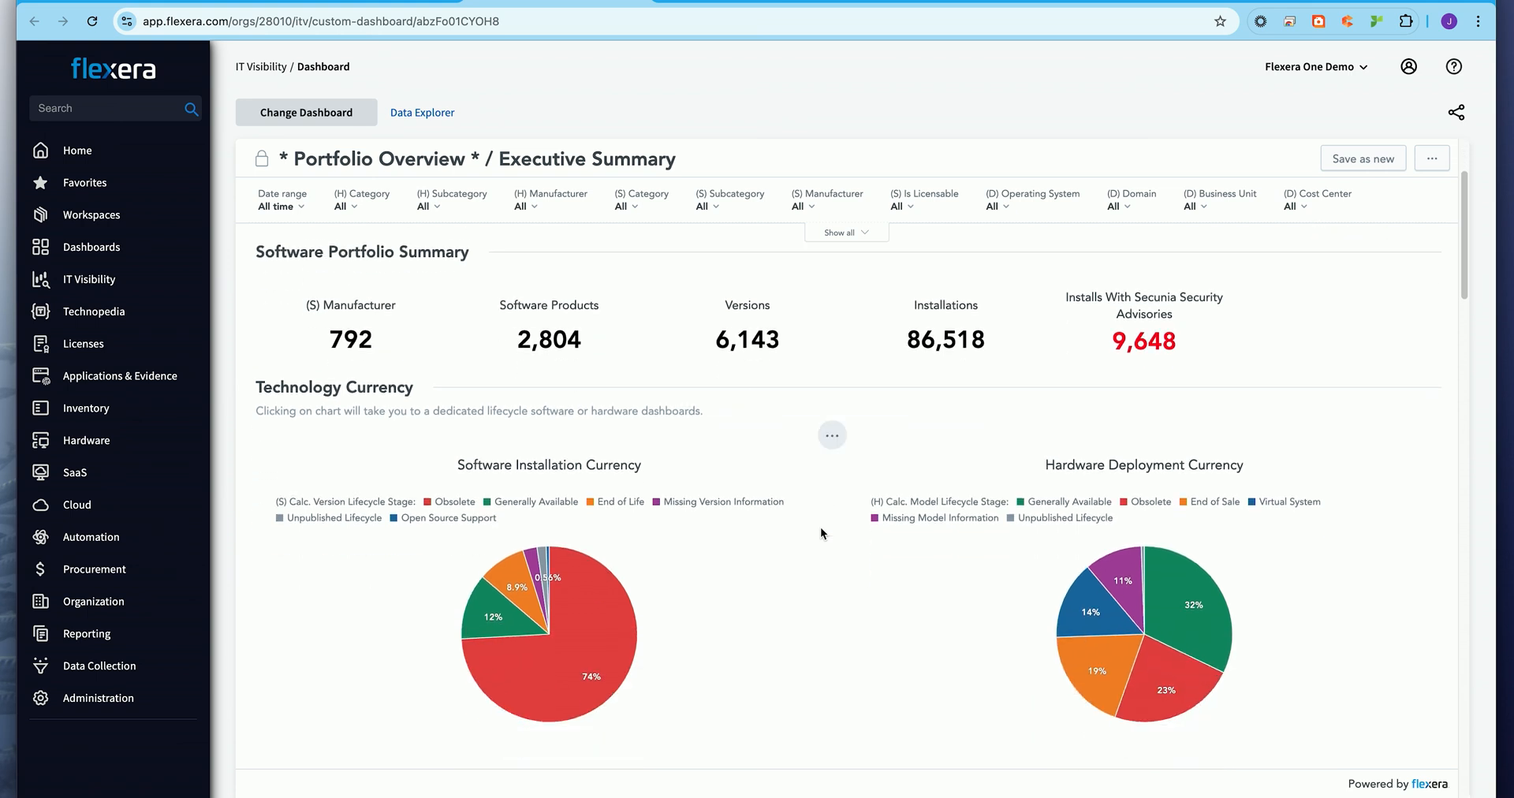
{"action": "scroll", "scroll_direction": "down", "scroll_amount": 3}
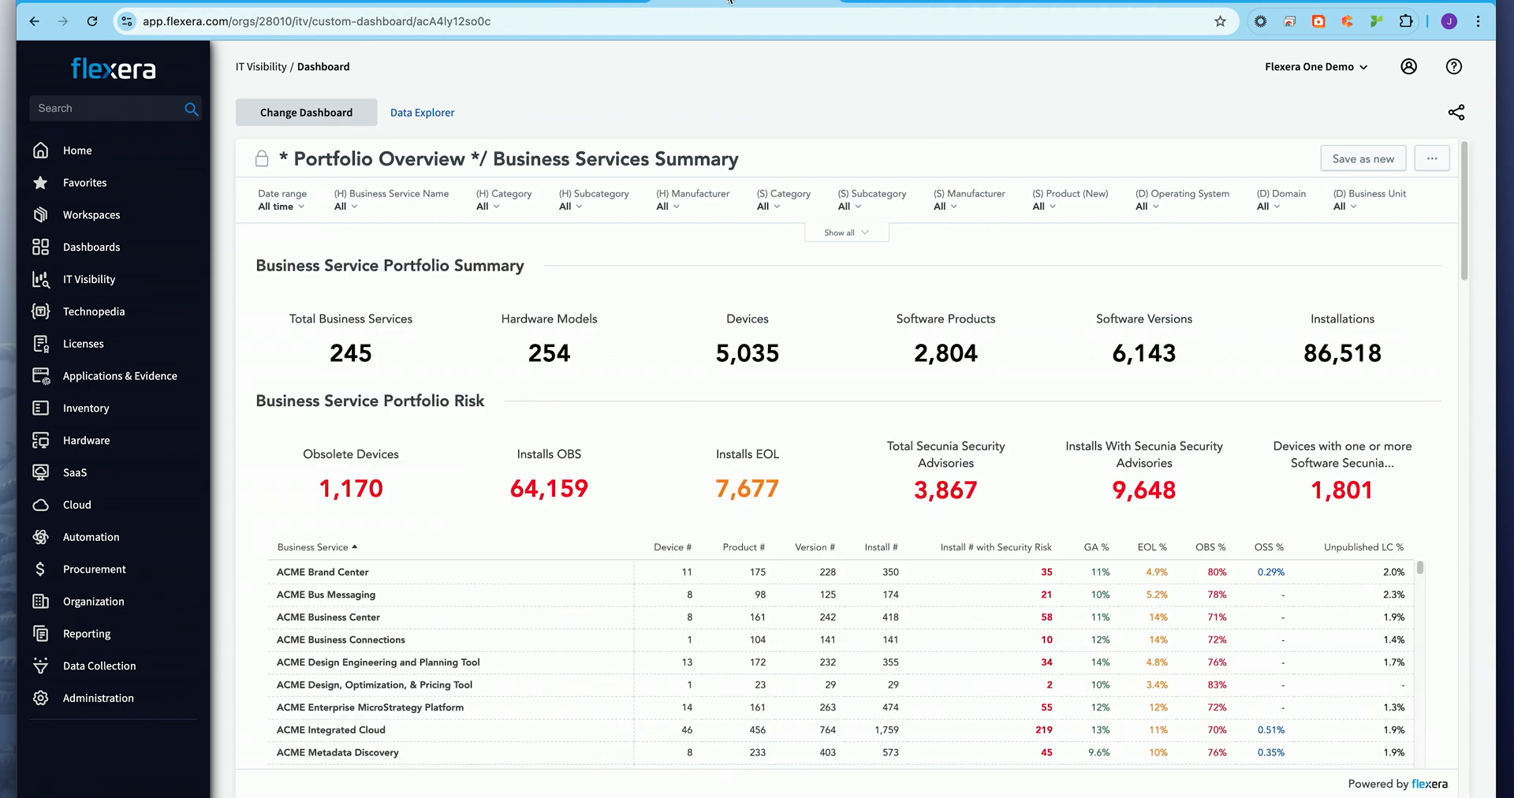
{"action": "mouse_move", "coordinate": [763, 74]}
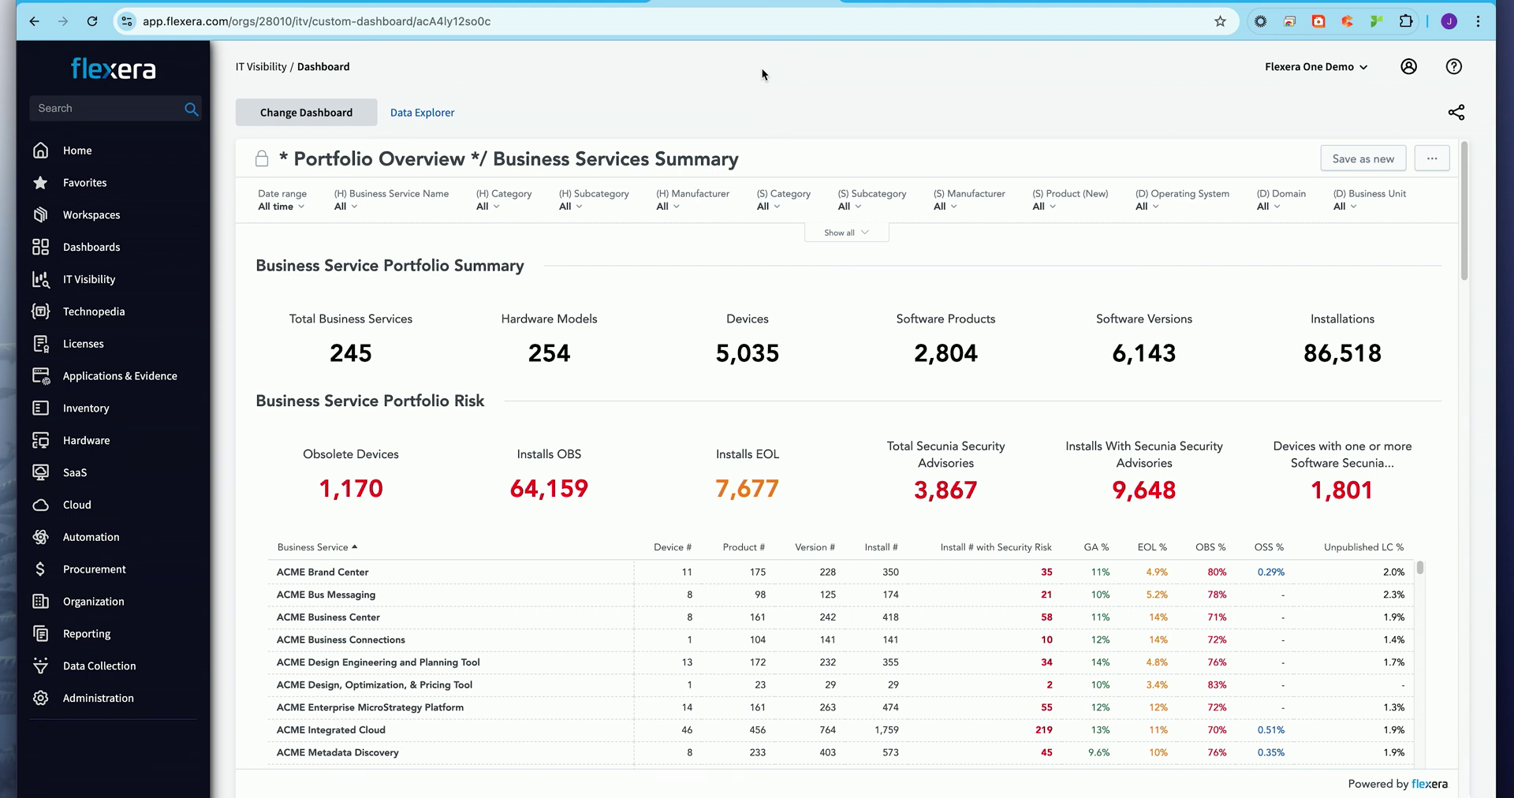
{"action": "mouse_move", "coordinate": [257, 374]}
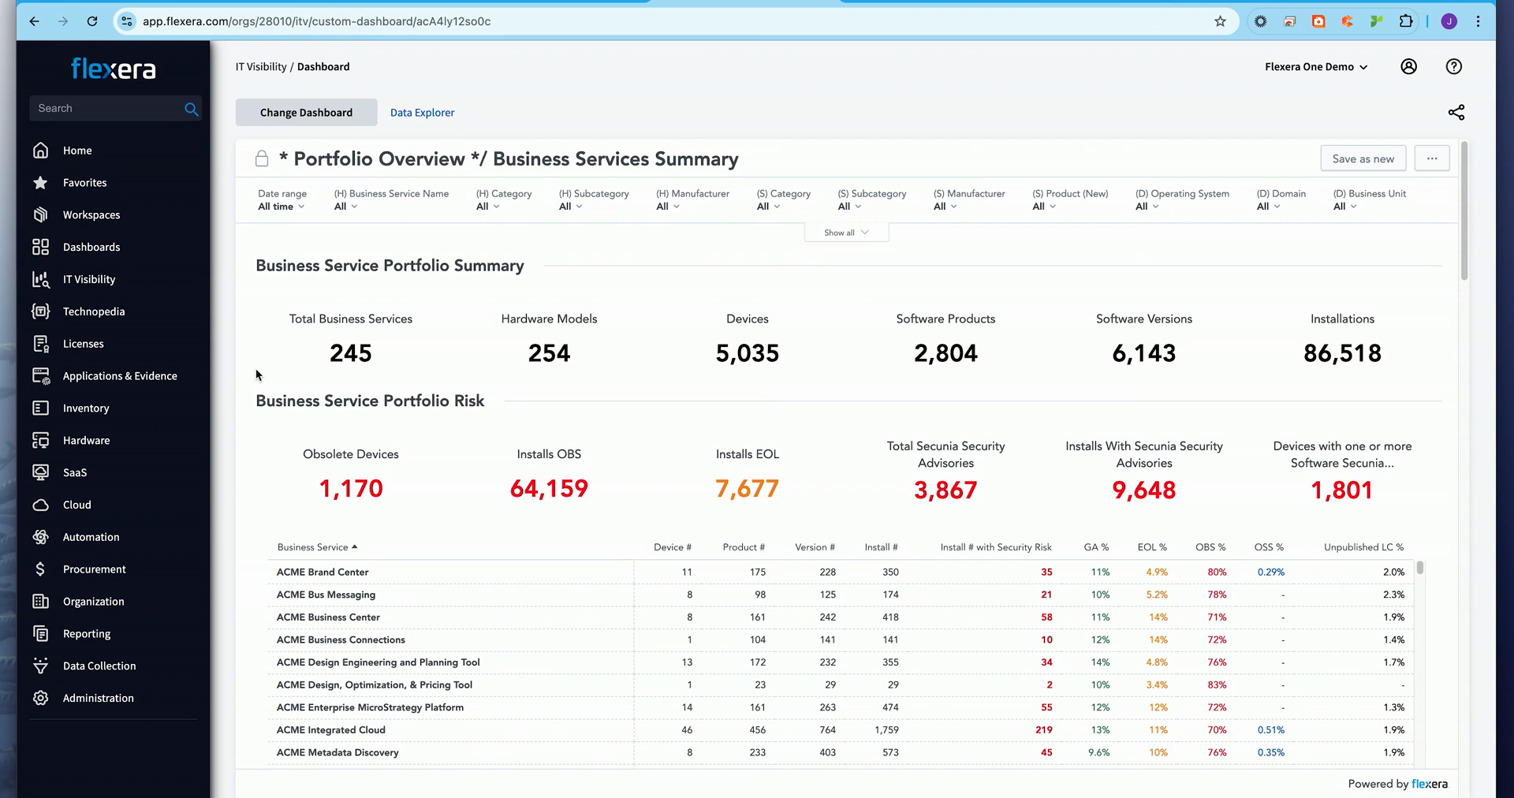
{"action": "mouse_move", "coordinate": [473, 444]}
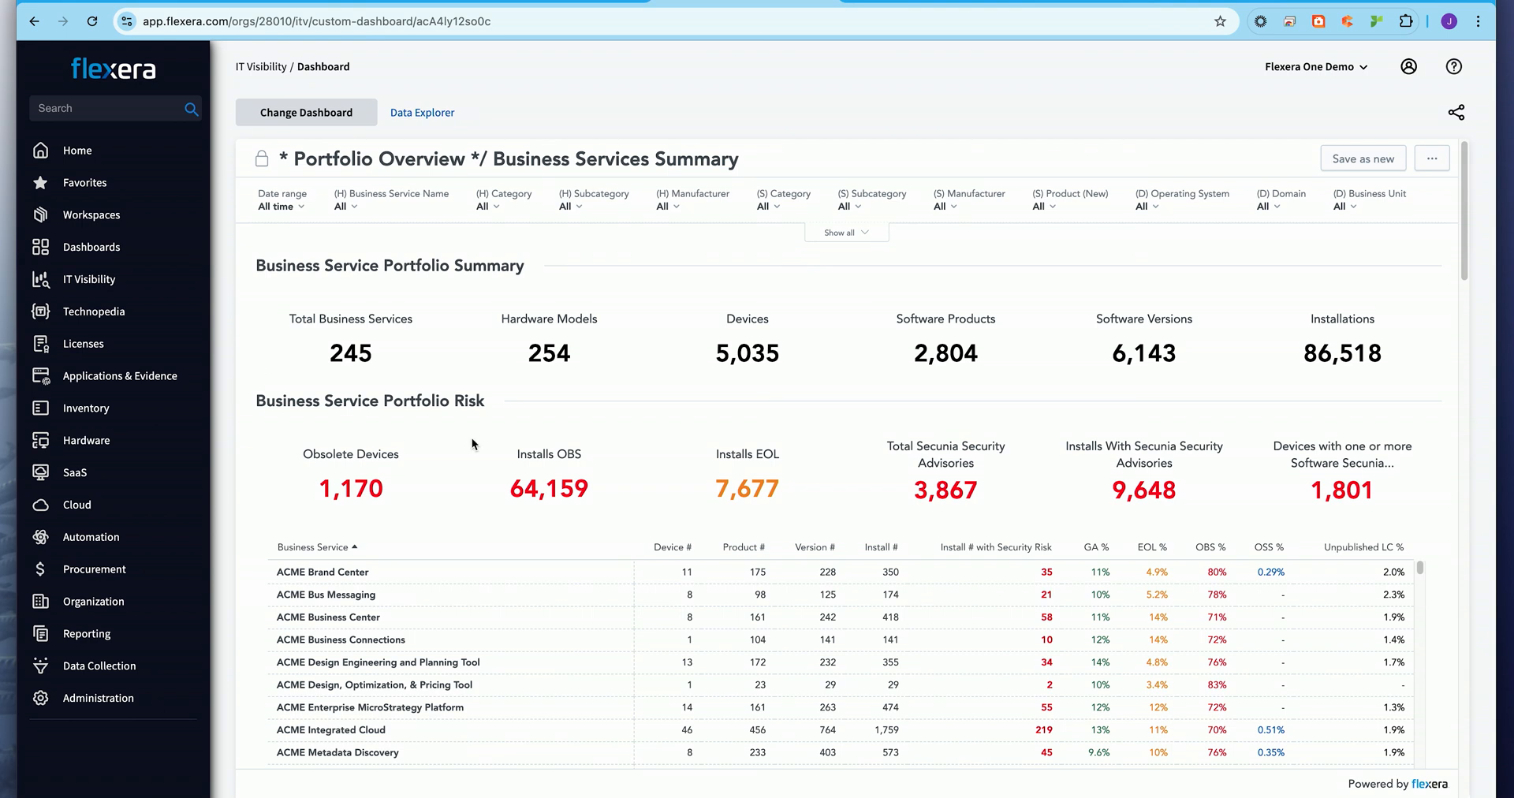
{"action": "mouse_move", "coordinate": [858, 515]}
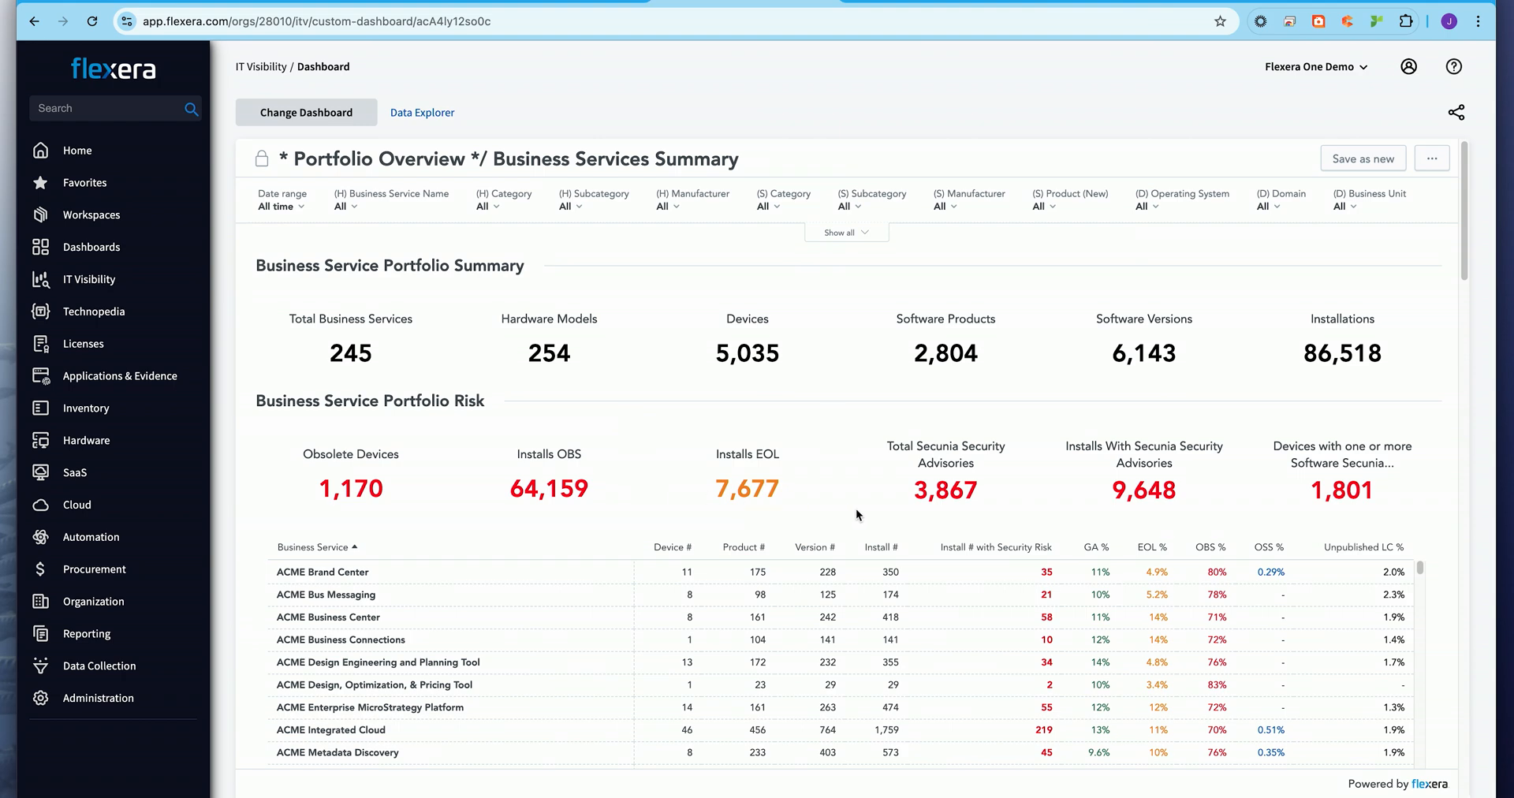
{"action": "mouse_move", "coordinate": [939, 50]}
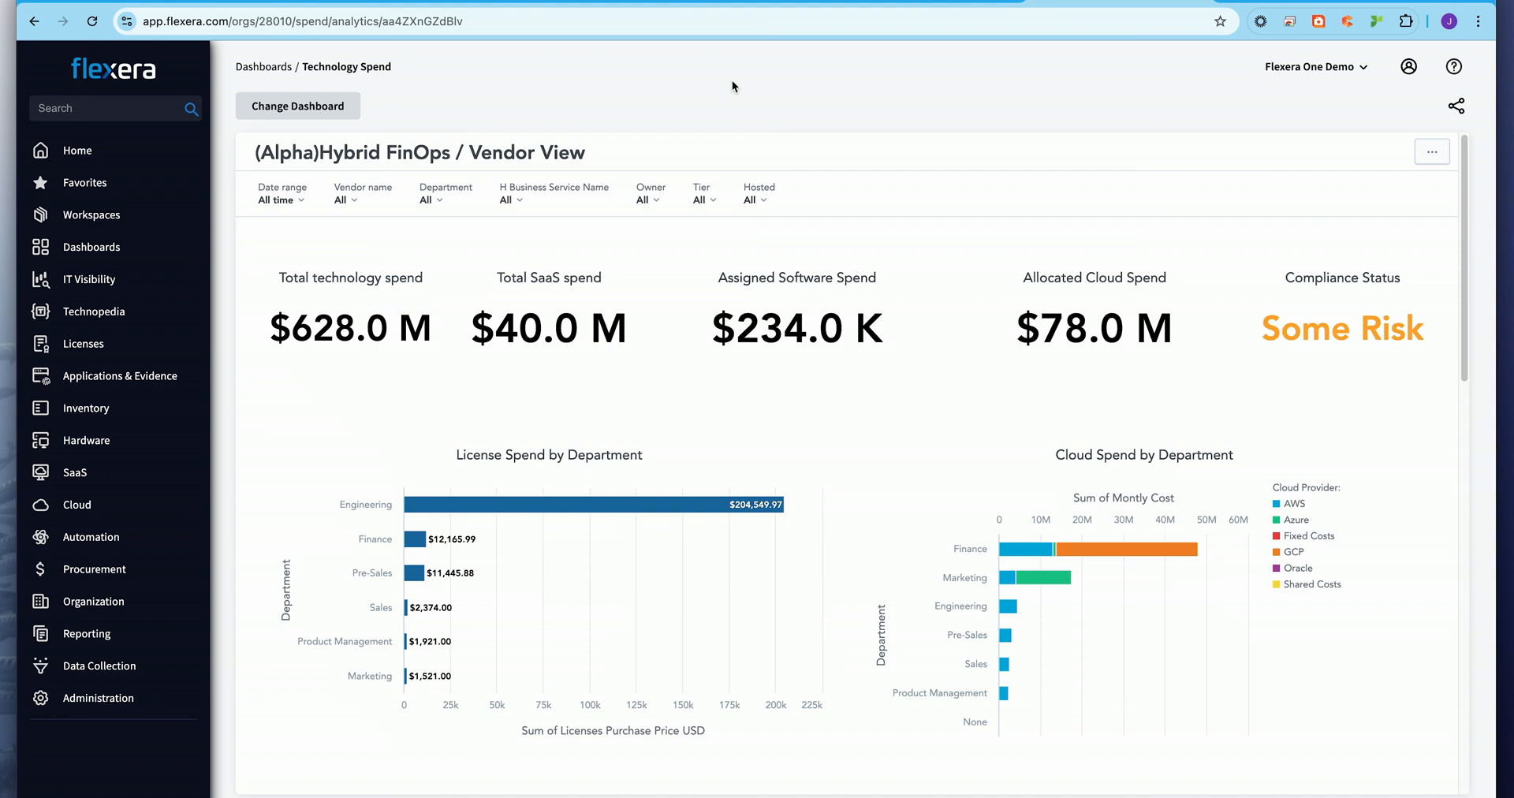
- Scroll through the Hybrid FinOps Vendor View spend totals and department spend charts
{"action": "scroll", "scroll_direction": "down", "scroll_amount": 3}
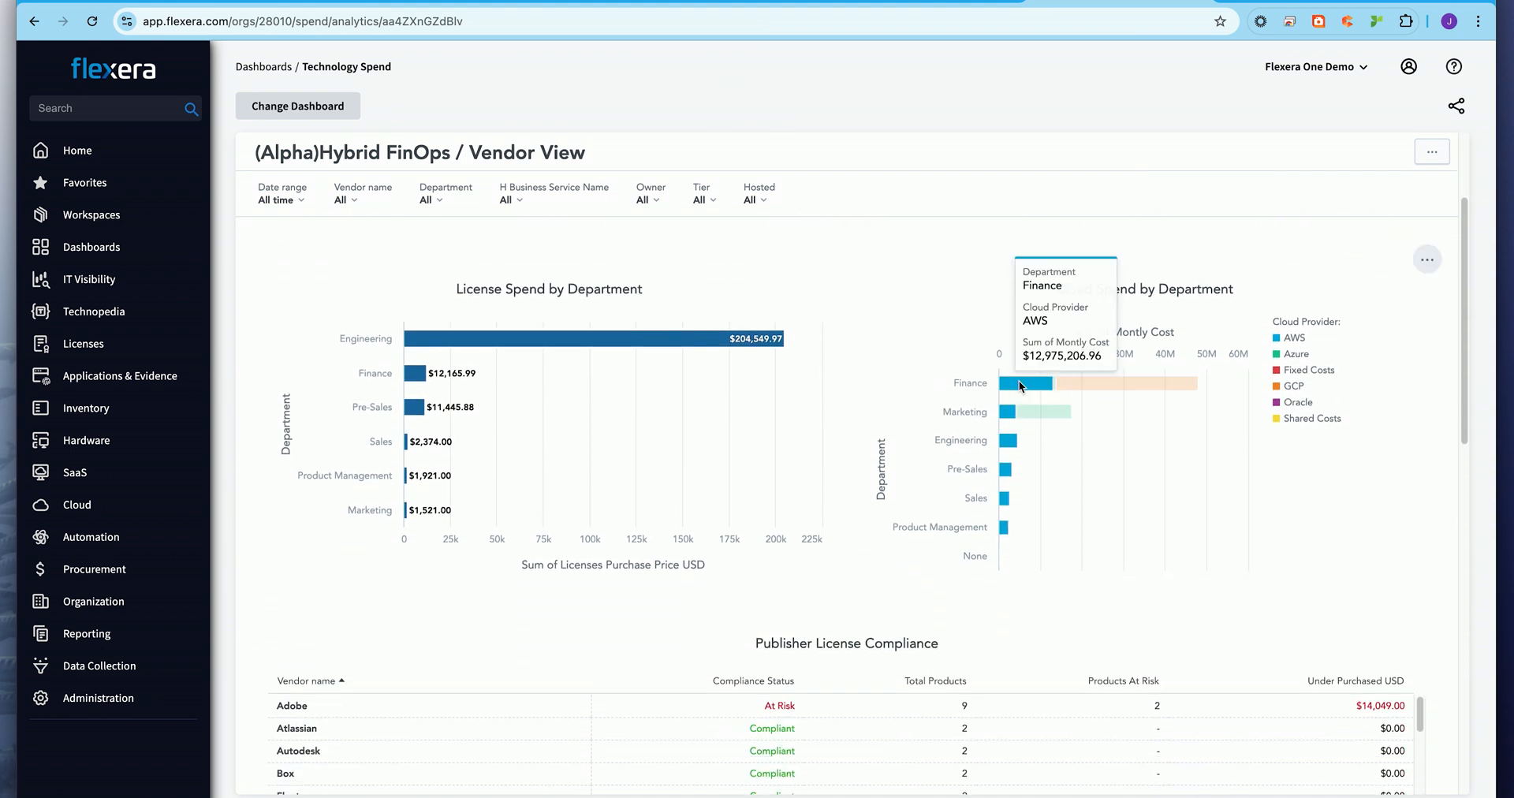
{"action": "mouse_move", "coordinate": [289, 520]}
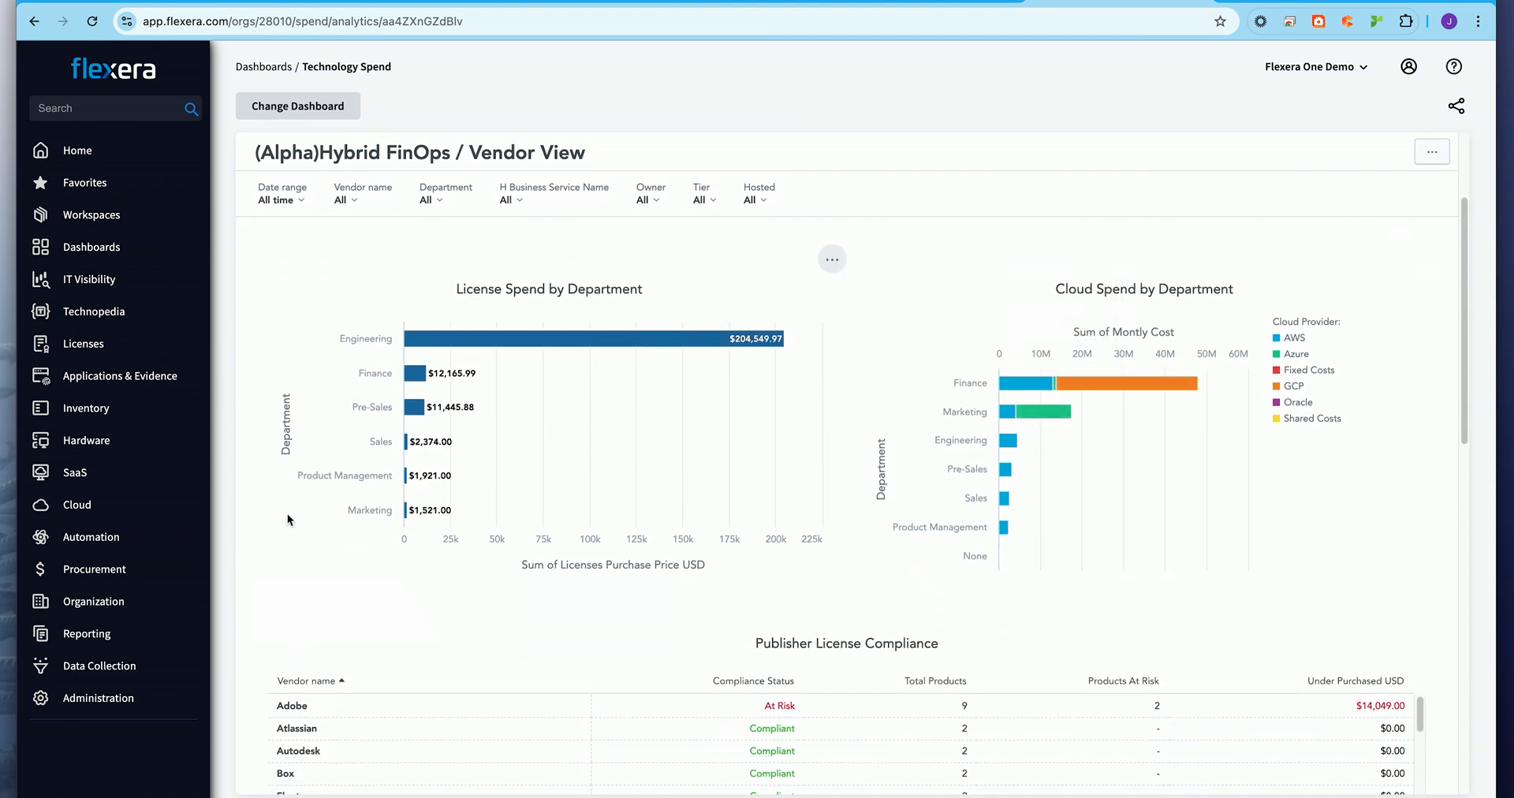
{"action": "scroll", "scroll_direction": "down", "scroll_amount": 3}
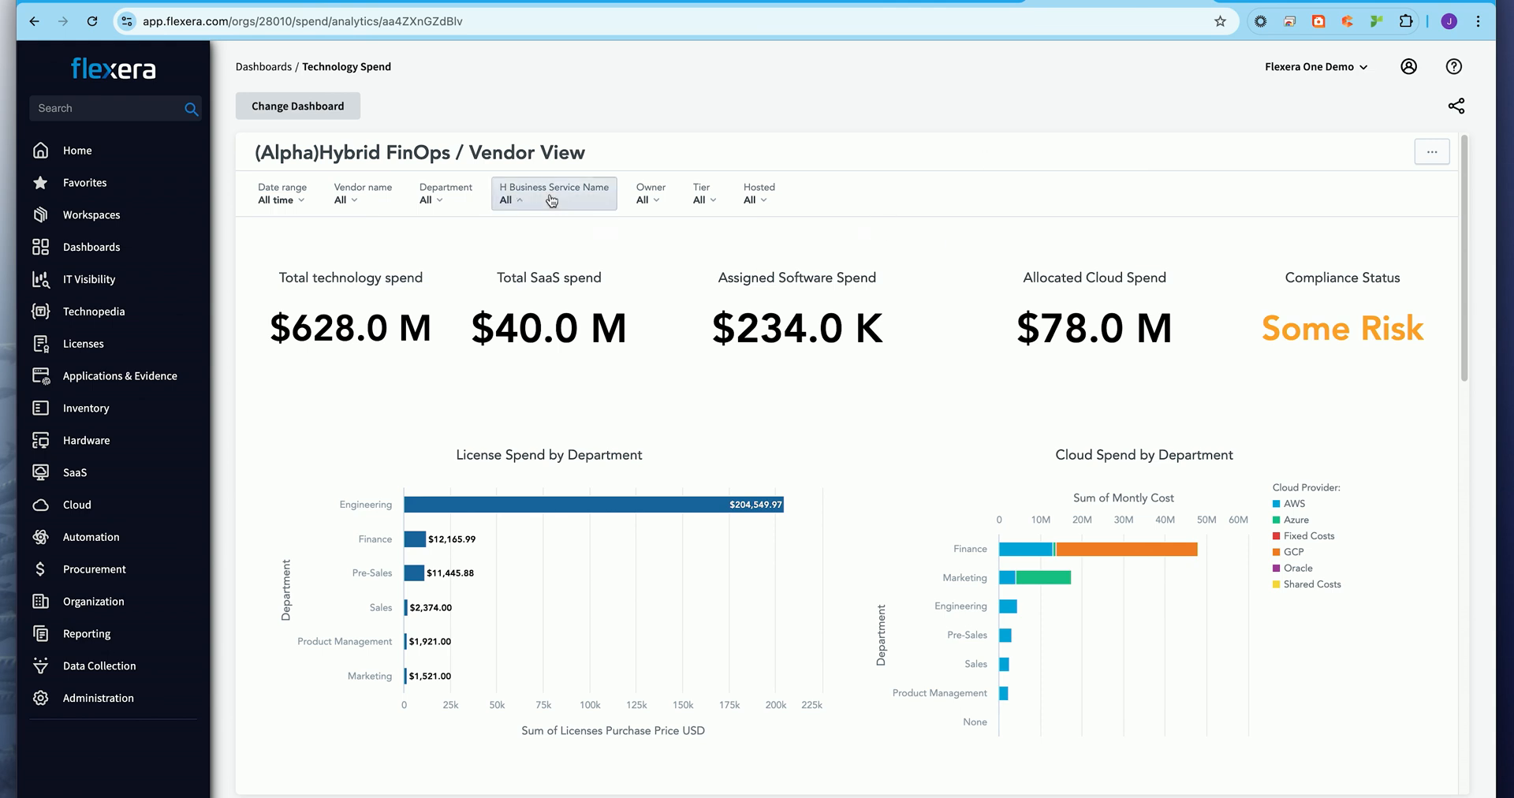
- Filter Business Service Name to only ACME Smart Personal Assistant and apply it
{"action": "left_click", "coordinate": [553, 200]}
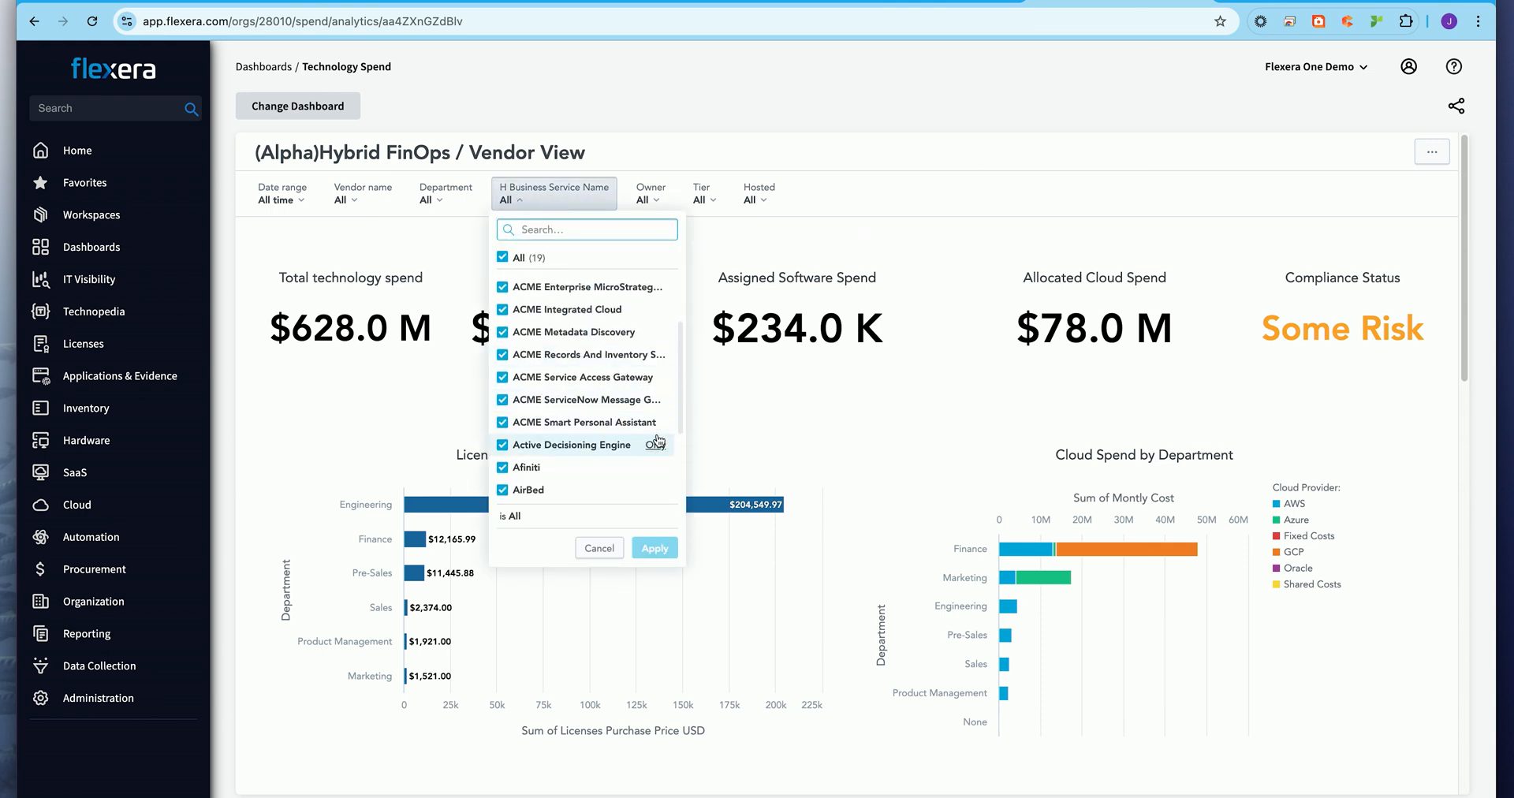
{"action": "left_click", "coordinate": [656, 423]}
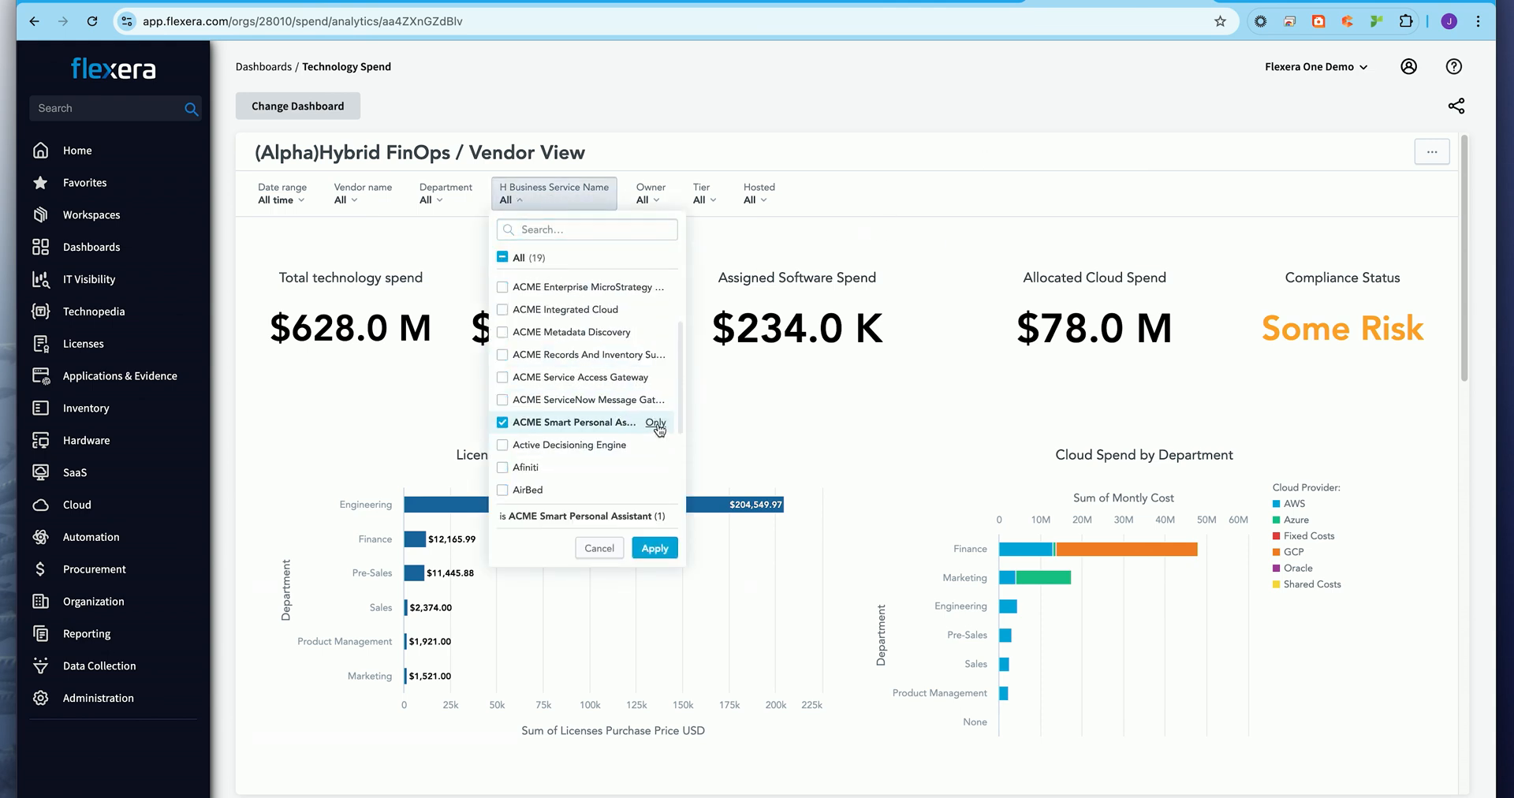
{"action": "left_click", "coordinate": [655, 548]}
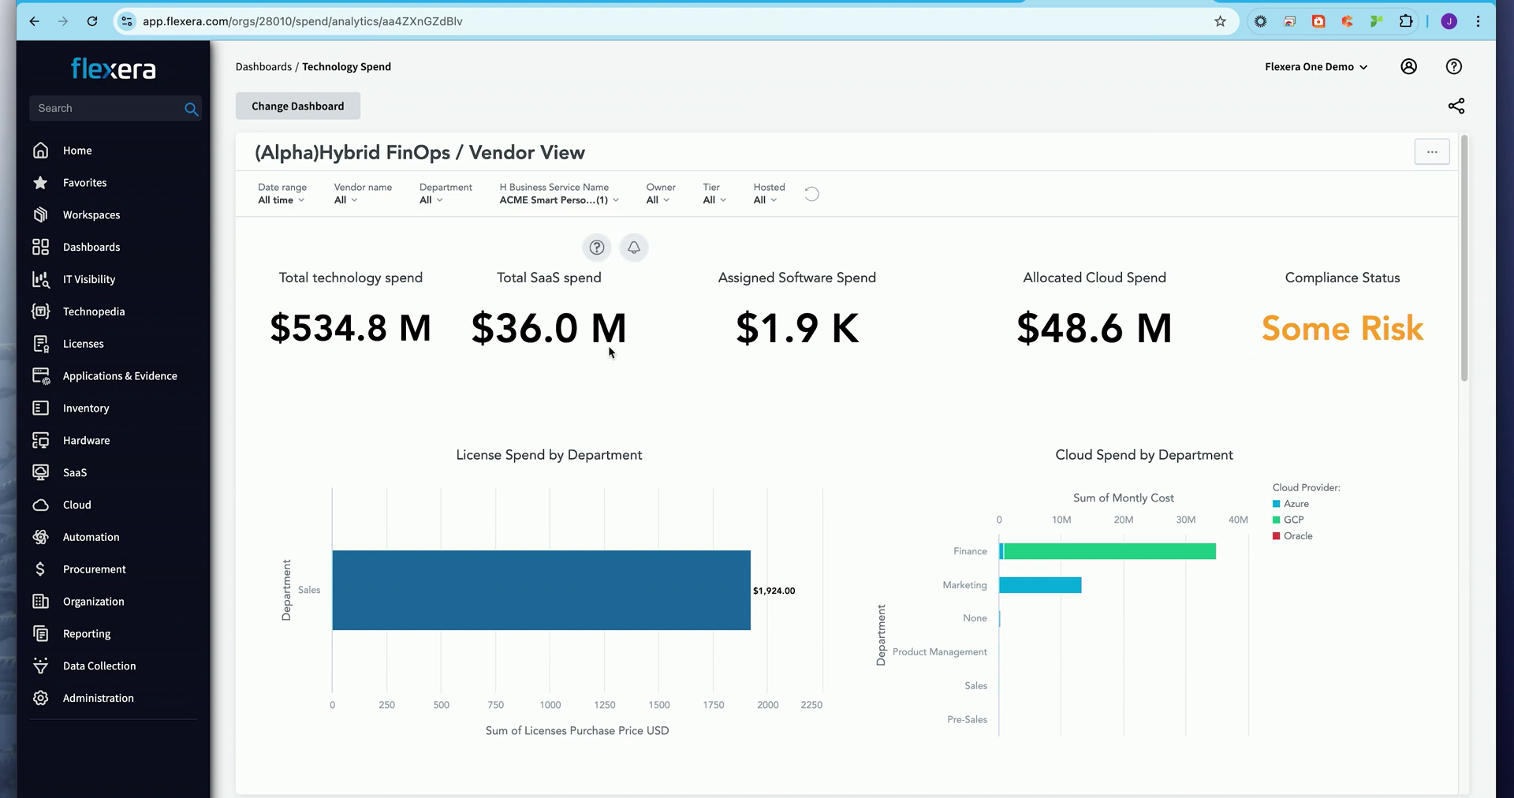
{"action": "mouse_move", "coordinate": [1061, 556]}
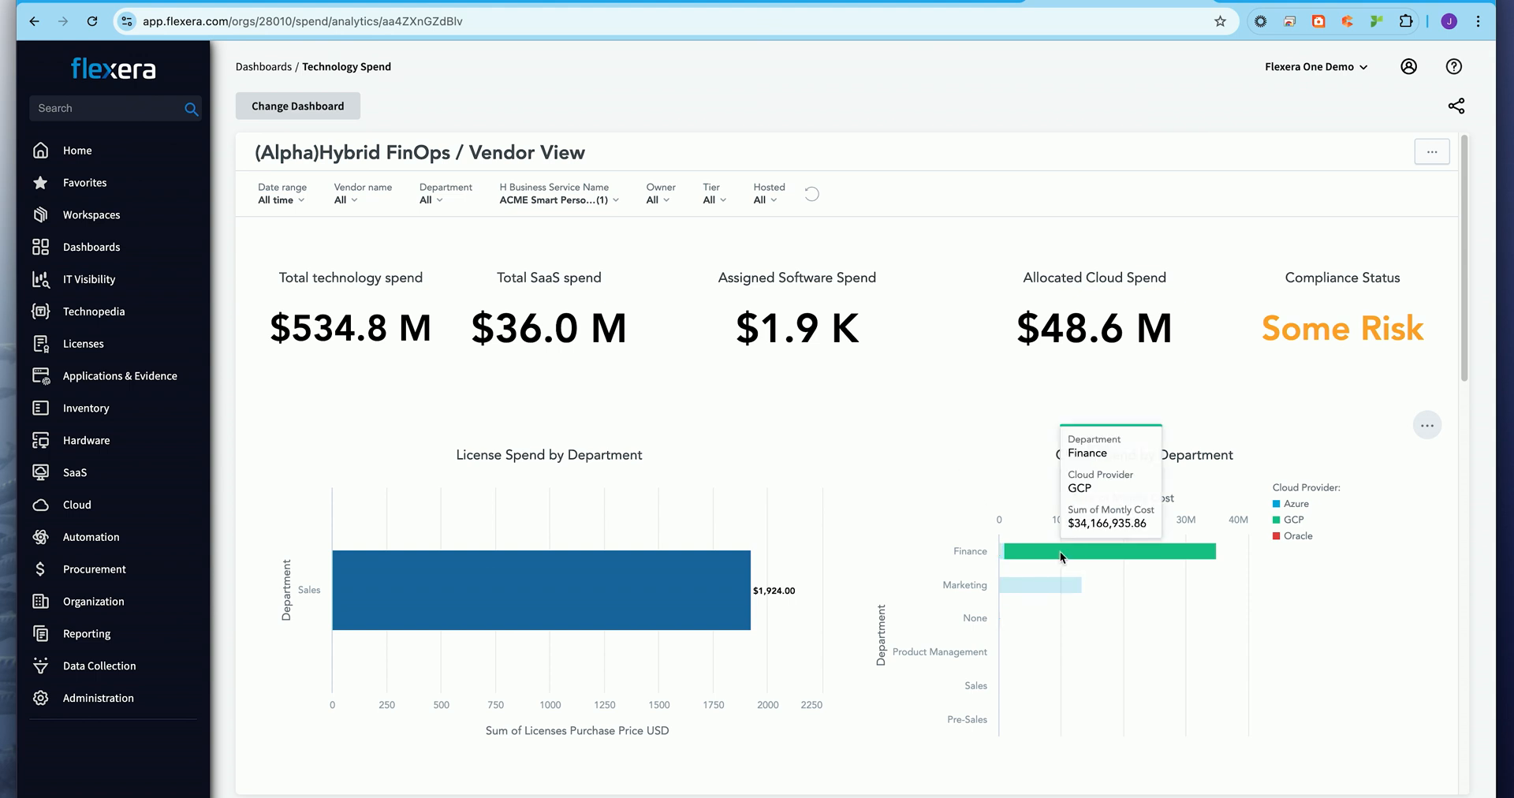
{"action": "mouse_move", "coordinate": [918, 426]}
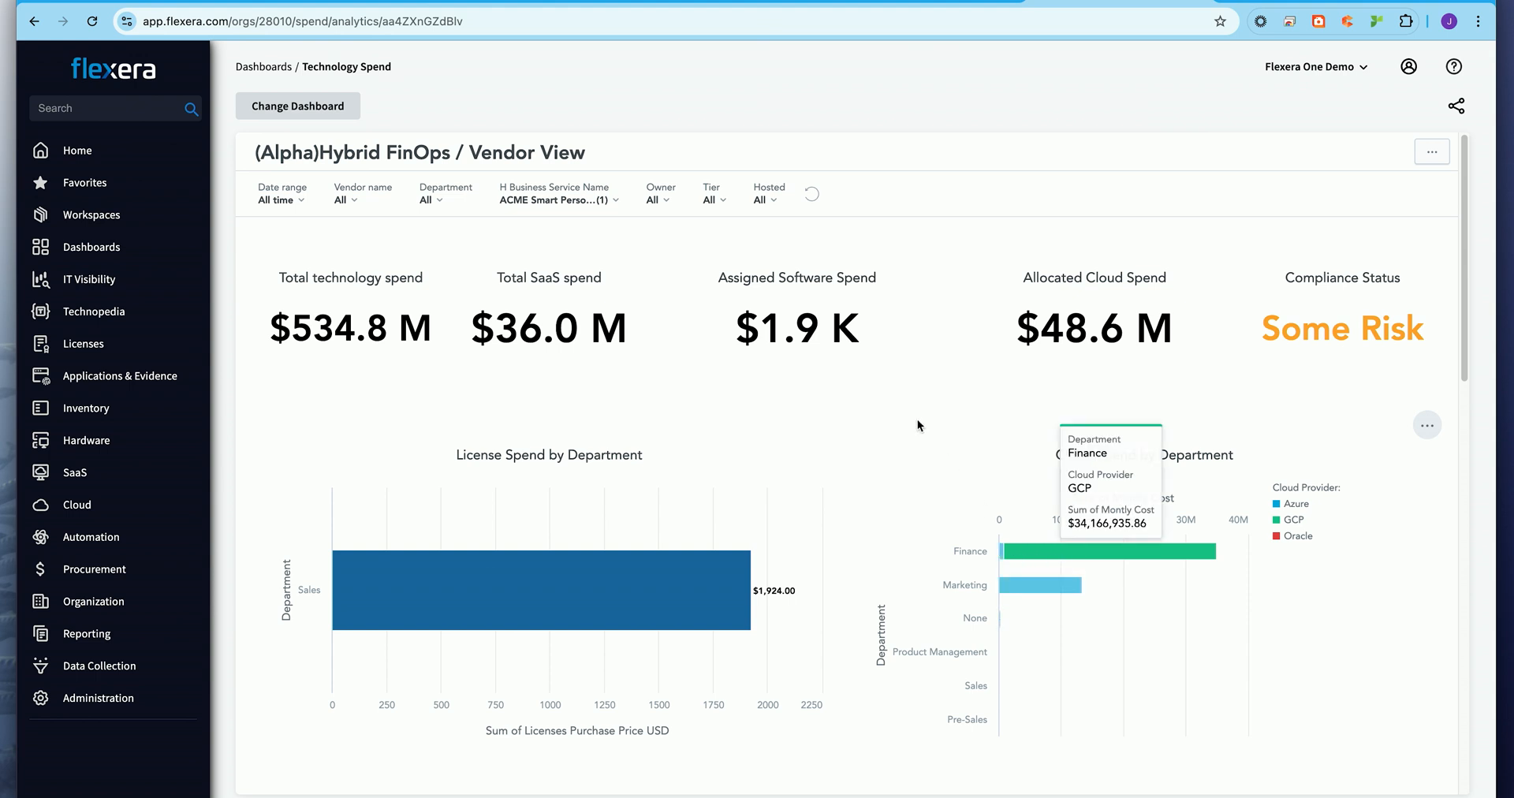
{"action": "mouse_move", "coordinate": [728, 381]}
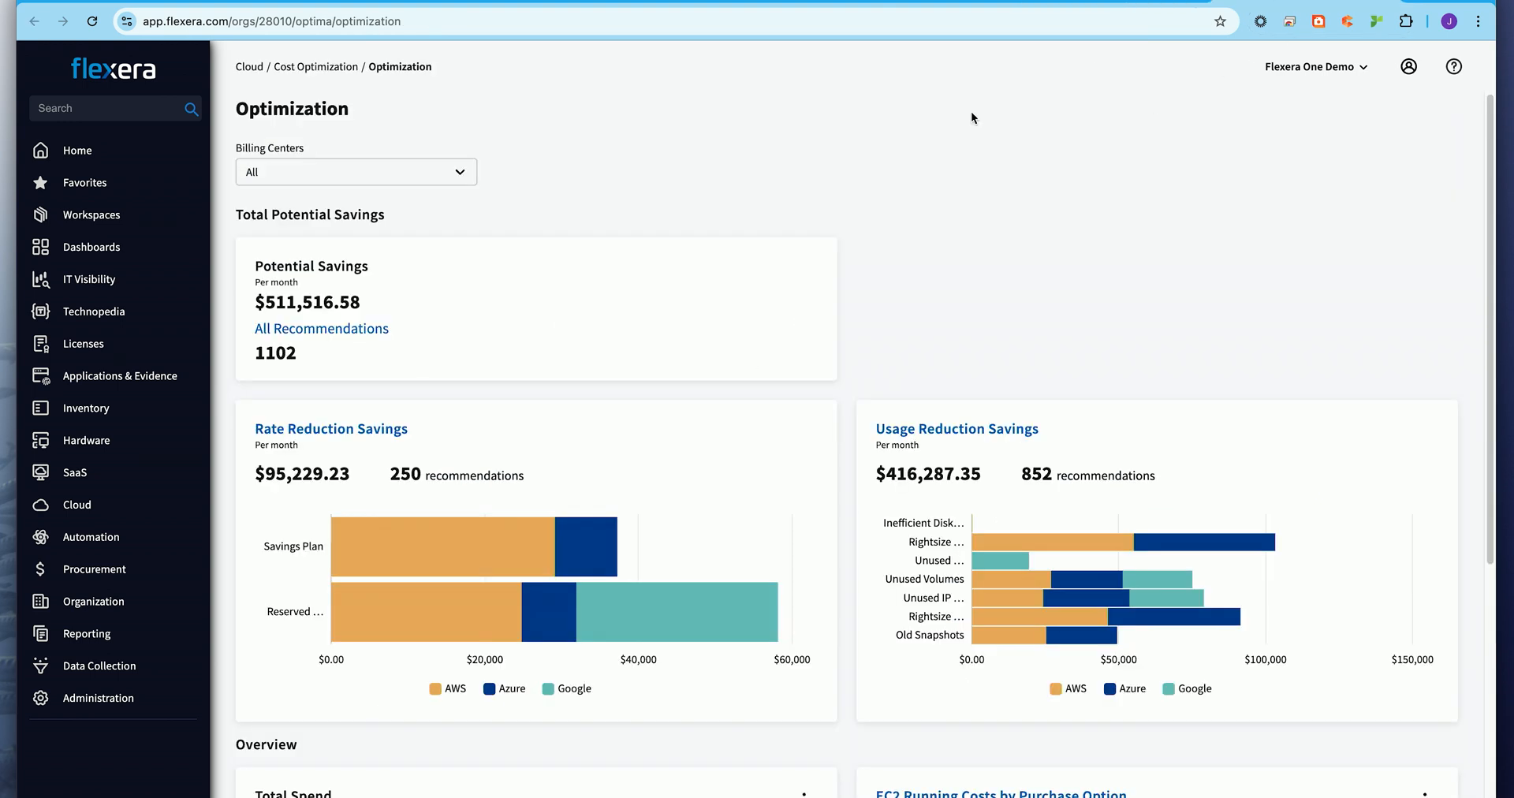
{"action": "mouse_move", "coordinate": [747, 119]}
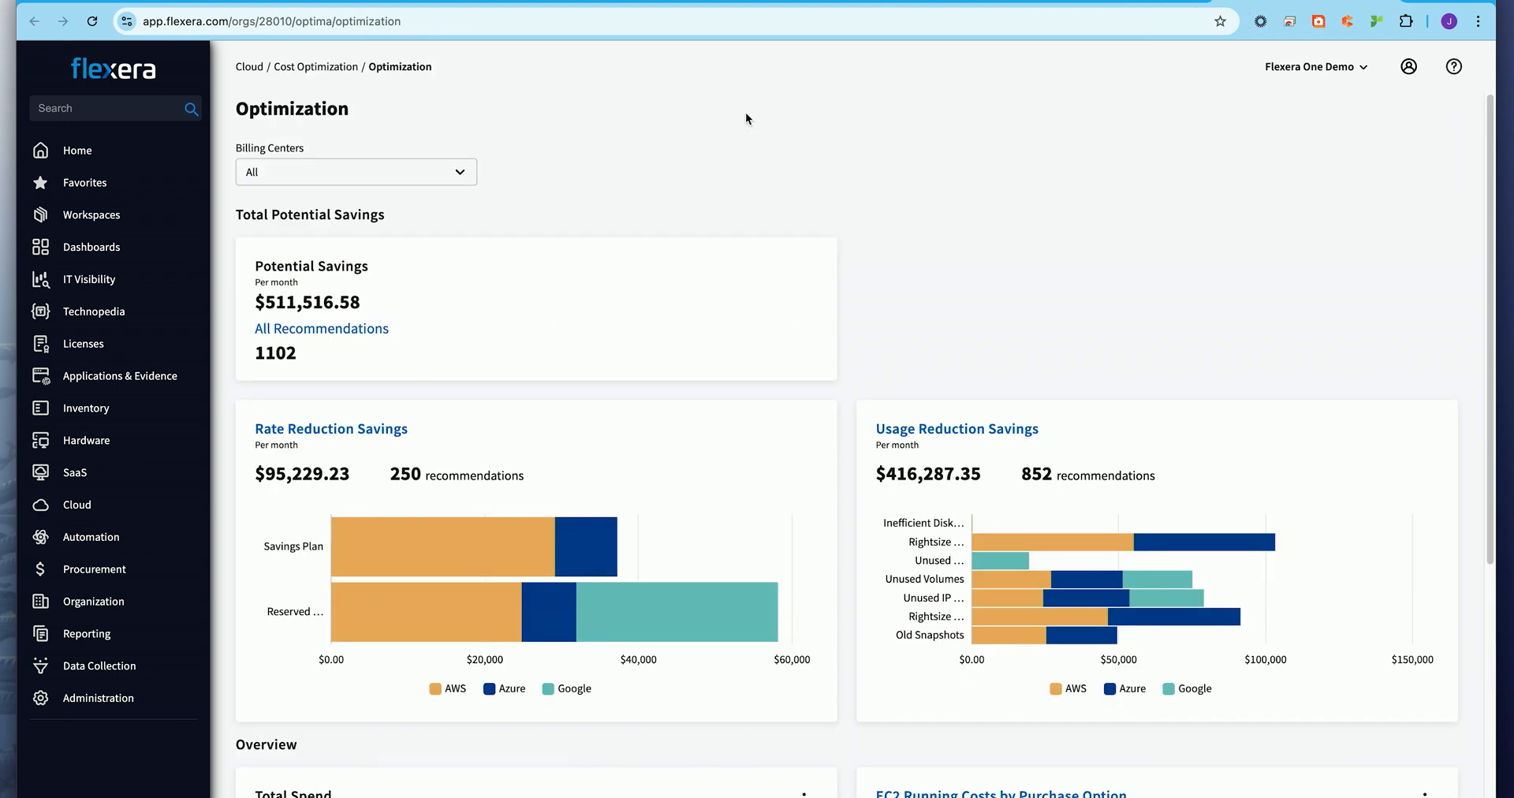